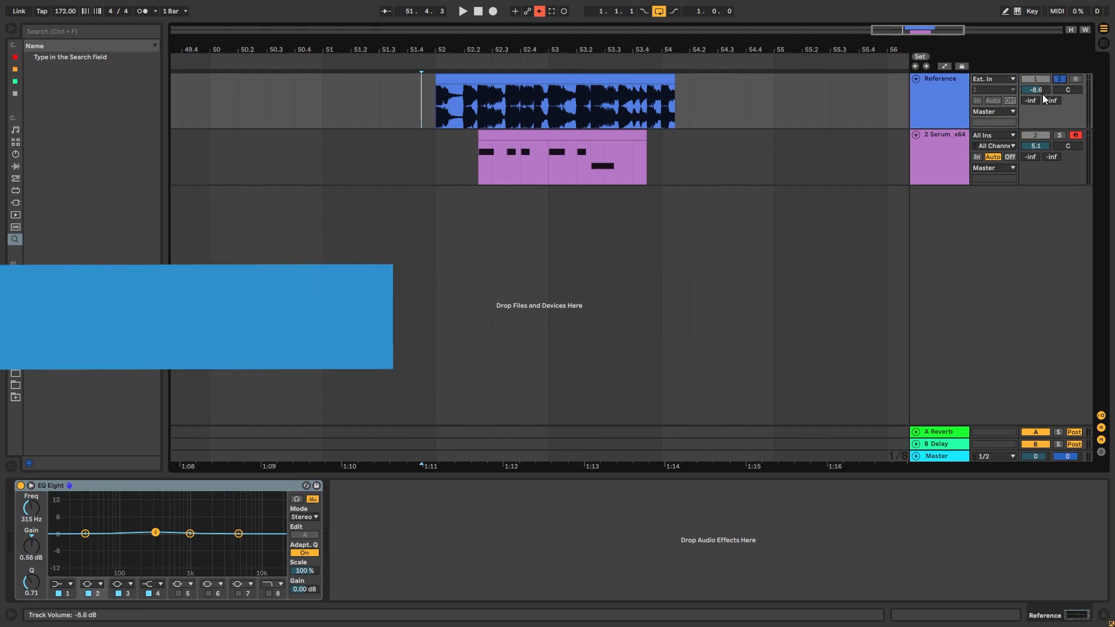
Bring up Serum's plugin window on the bass MIDI track, showing the Init patch.
click(461, 11)
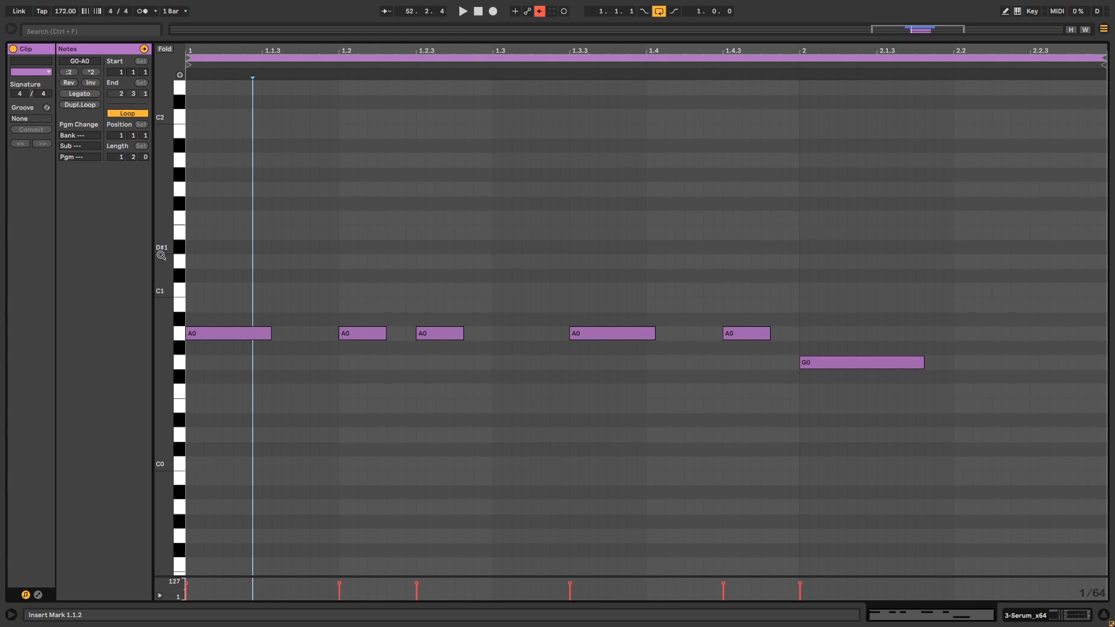
click(461, 11)
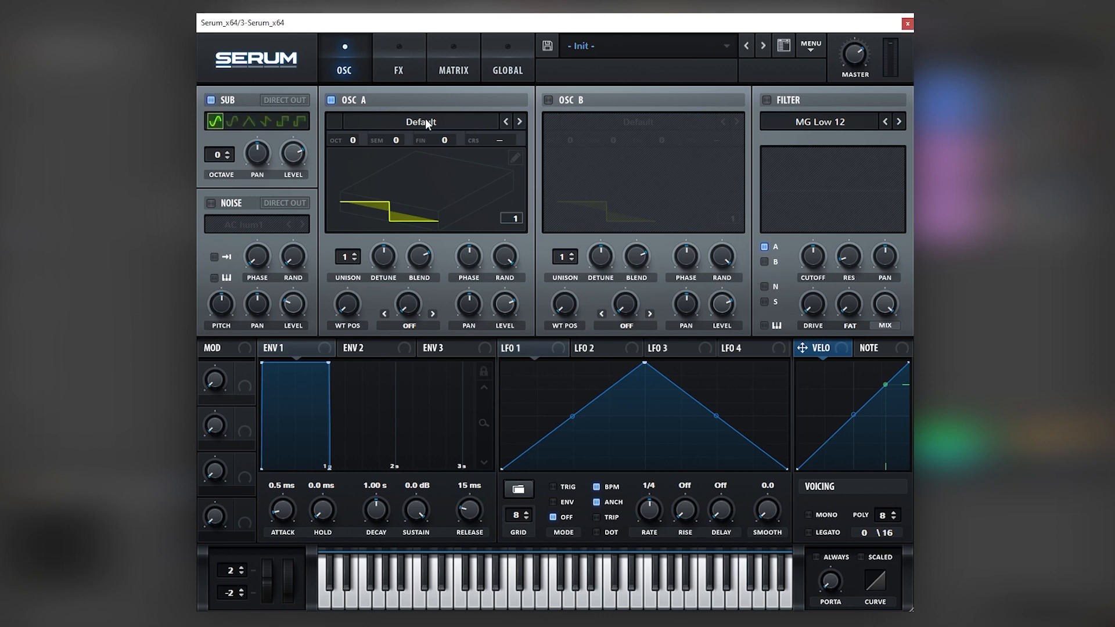
Load Monster 2 (SL) into OSC A, set warp to BEND+ and redraw LFO 3 as narrow spikes.
click(518, 121)
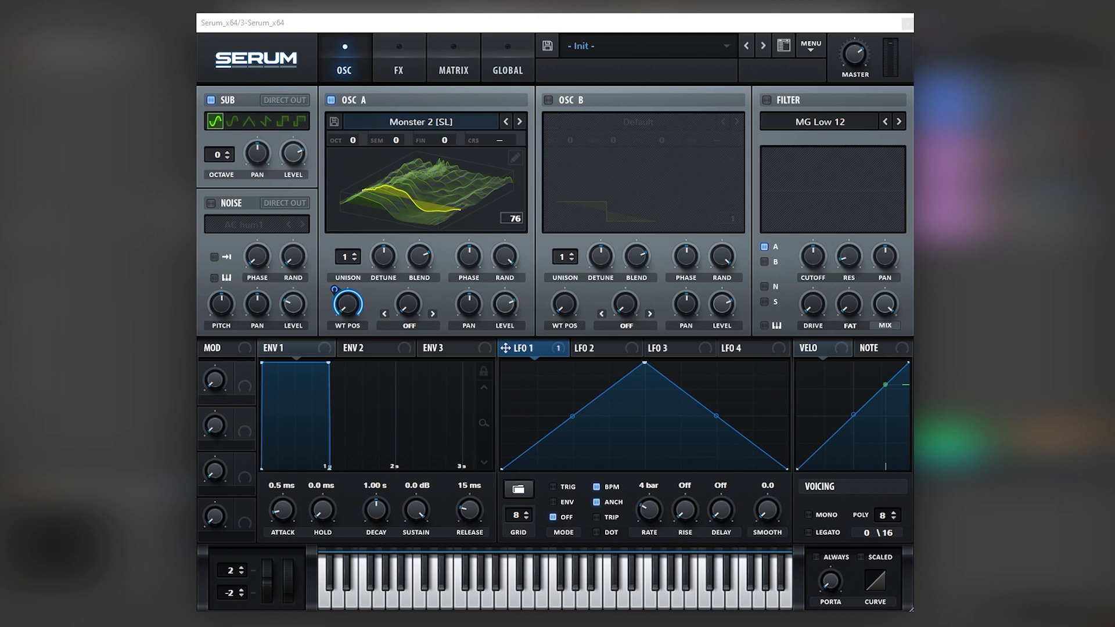
click(676, 347)
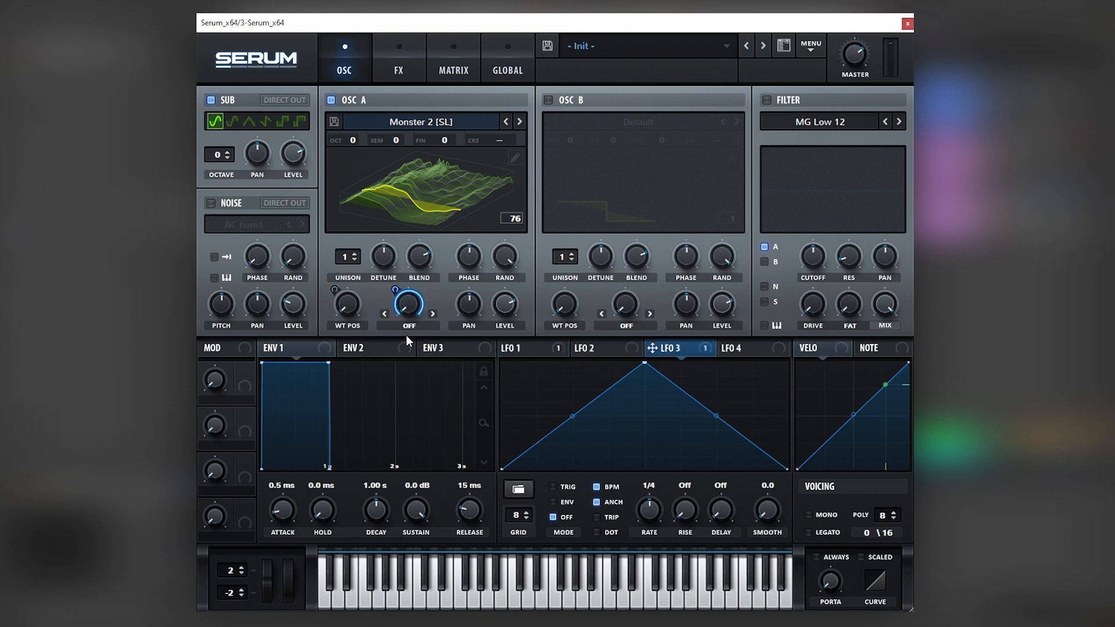
click(408, 314)
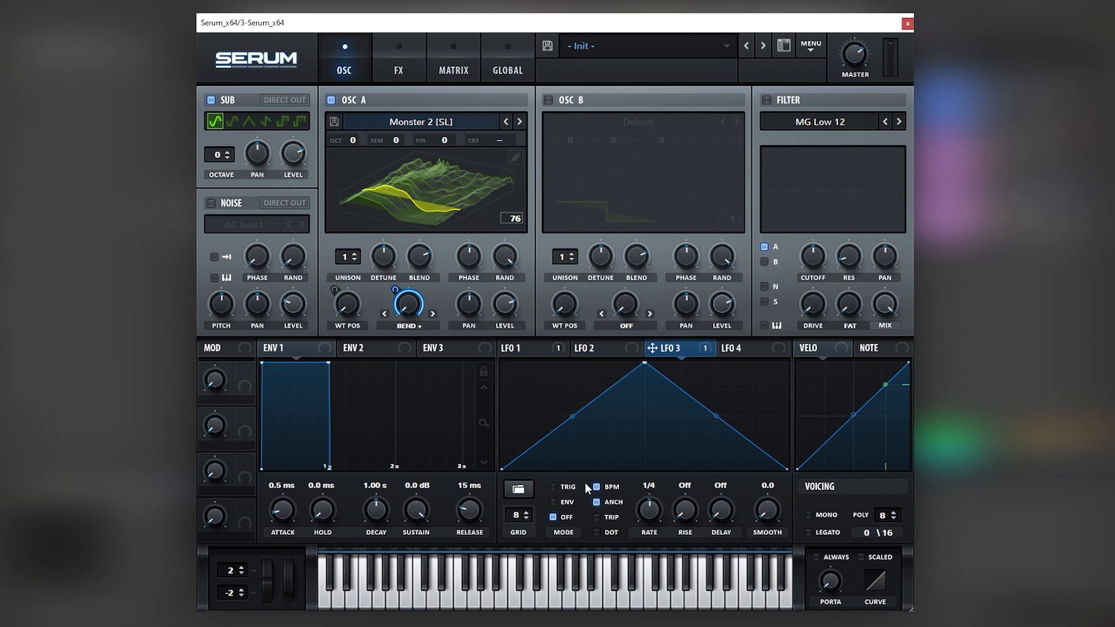
mouse_move(613, 458)
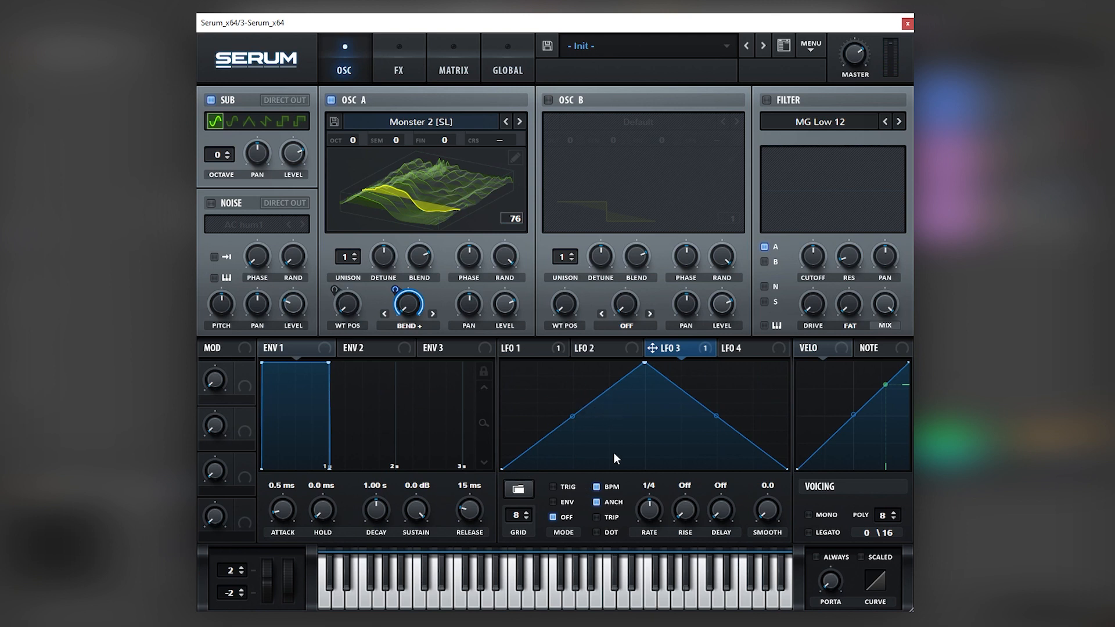
mouse_move(633, 442)
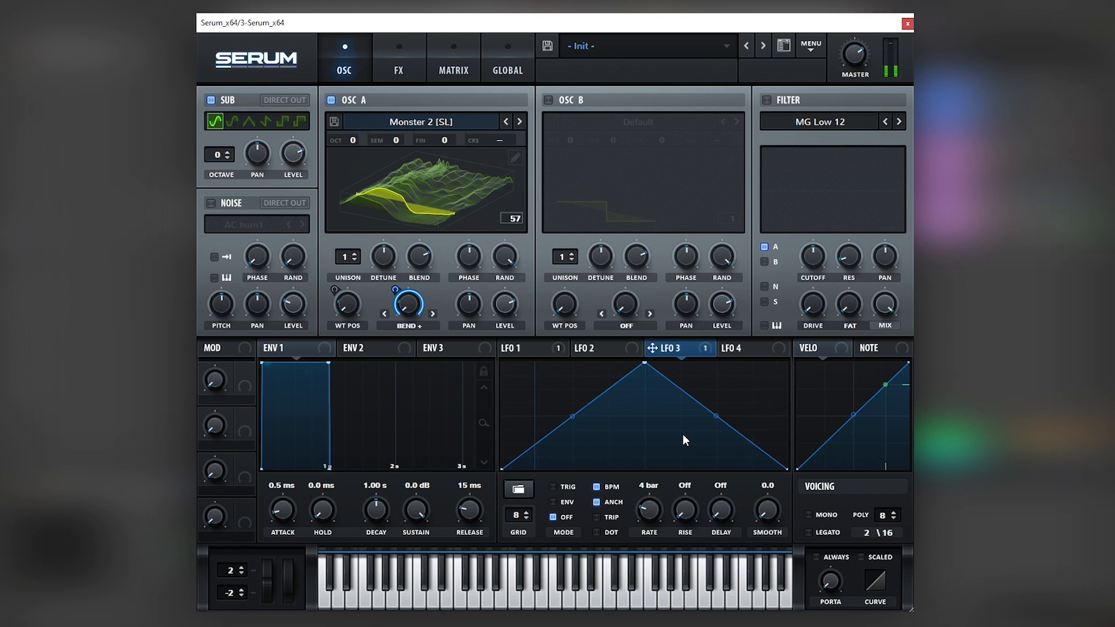
drag(640, 362, 526, 363)
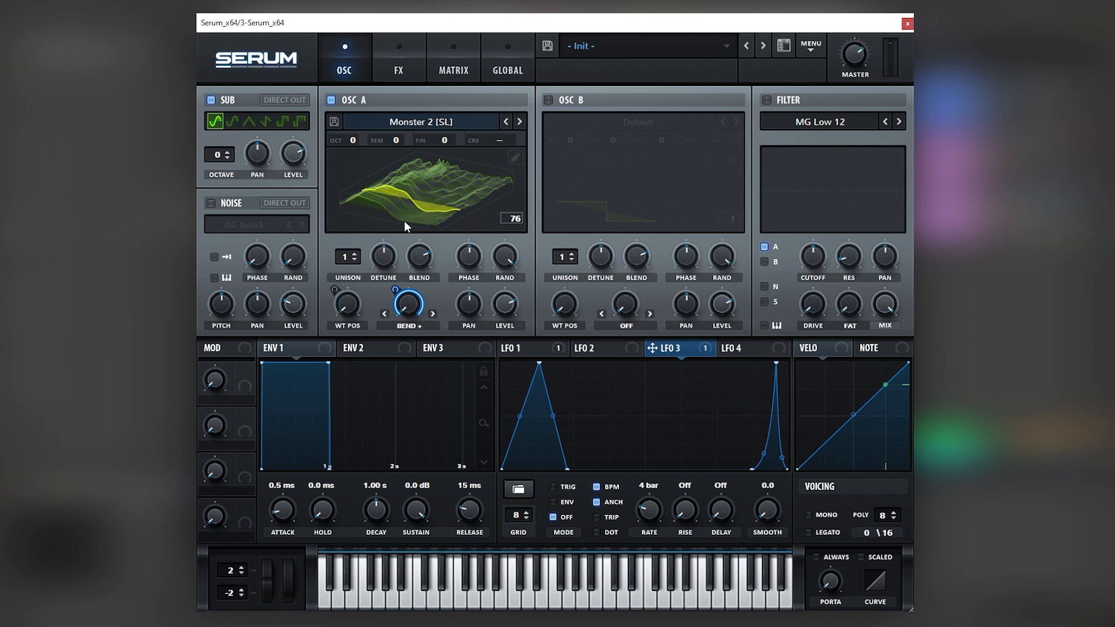
mouse_move(742, 443)
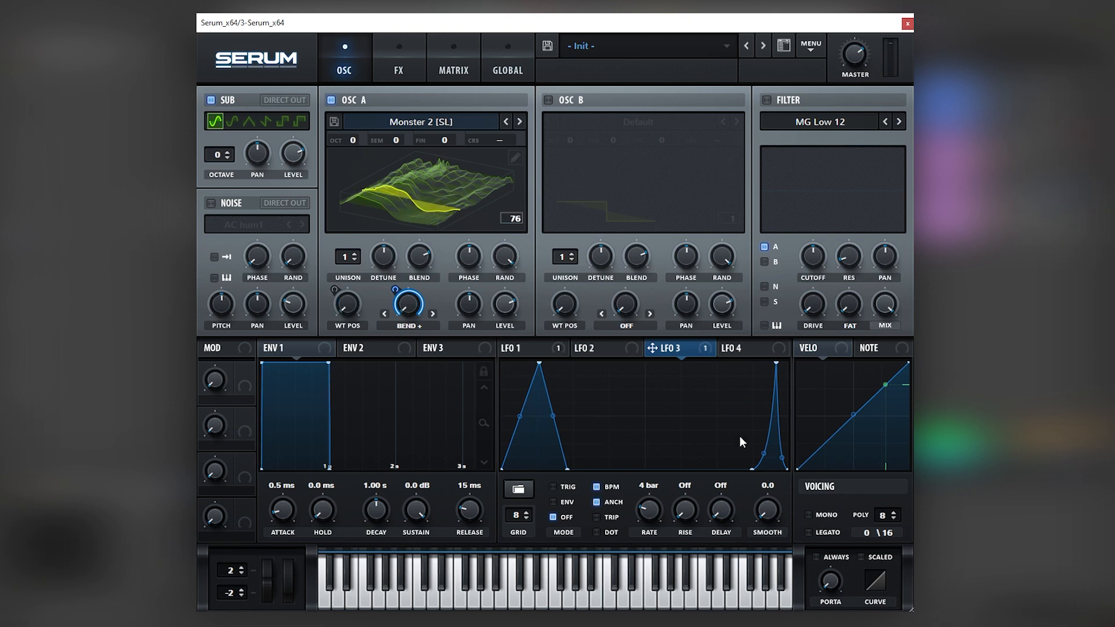
mouse_move(599, 264)
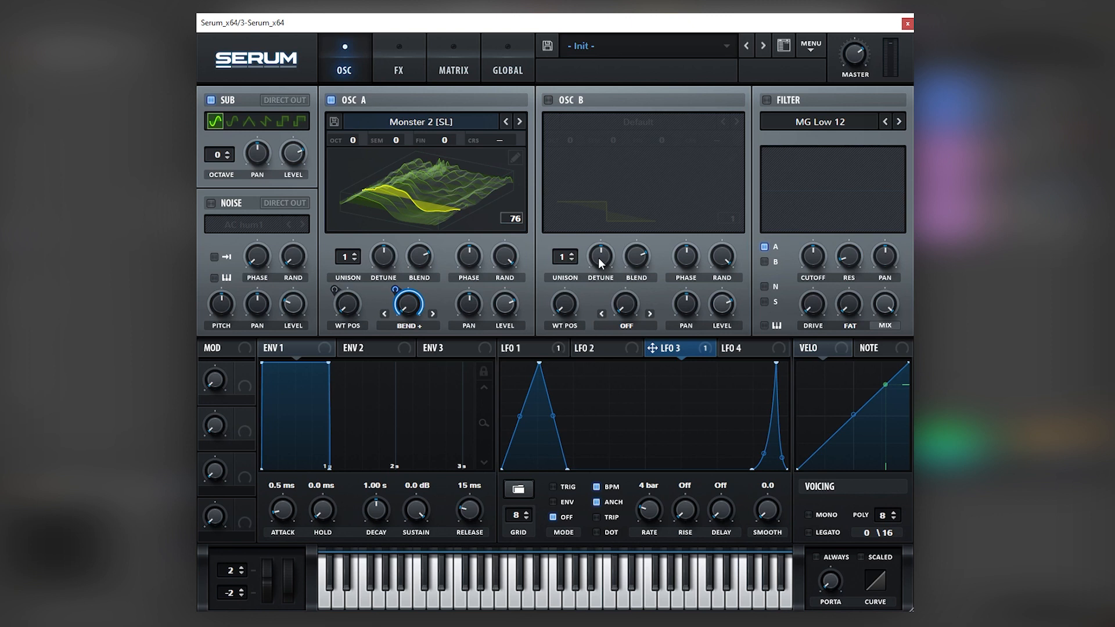
mouse_move(641, 416)
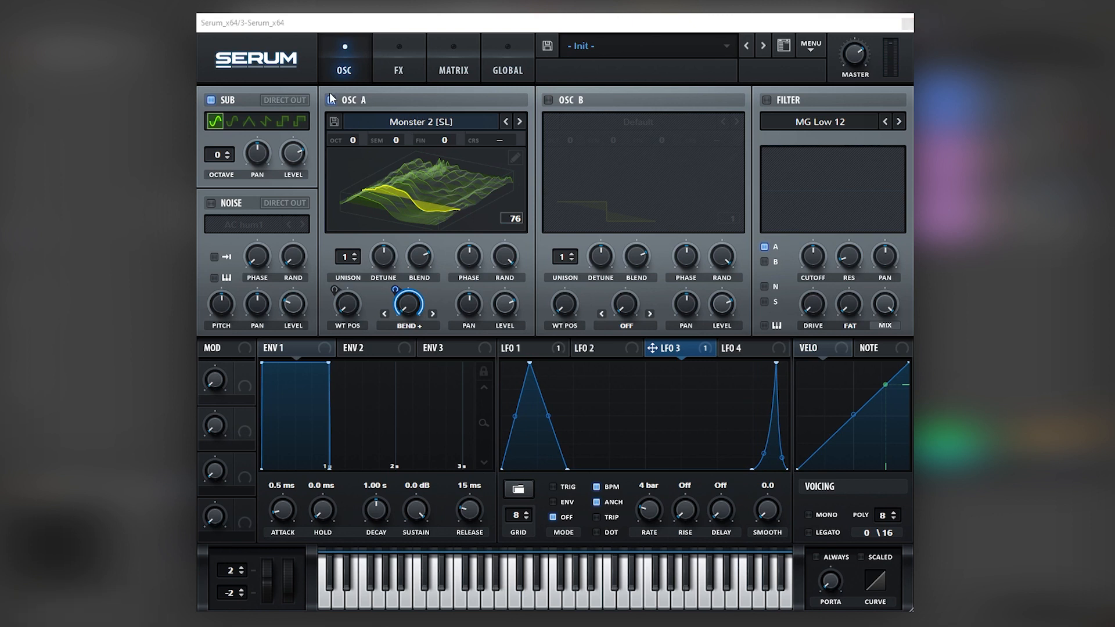
Enable Hyper/Dimension, Distortion, Chorus, Multiband Compressor, EQ and Hall Reverb in the FX rack.
click(397, 58)
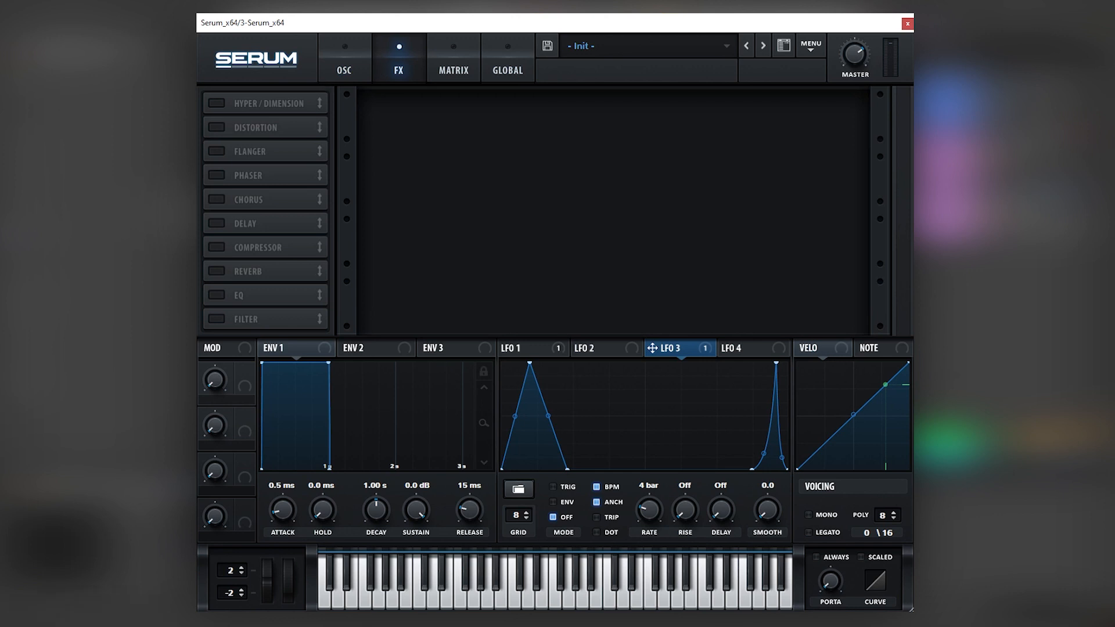
click(343, 57)
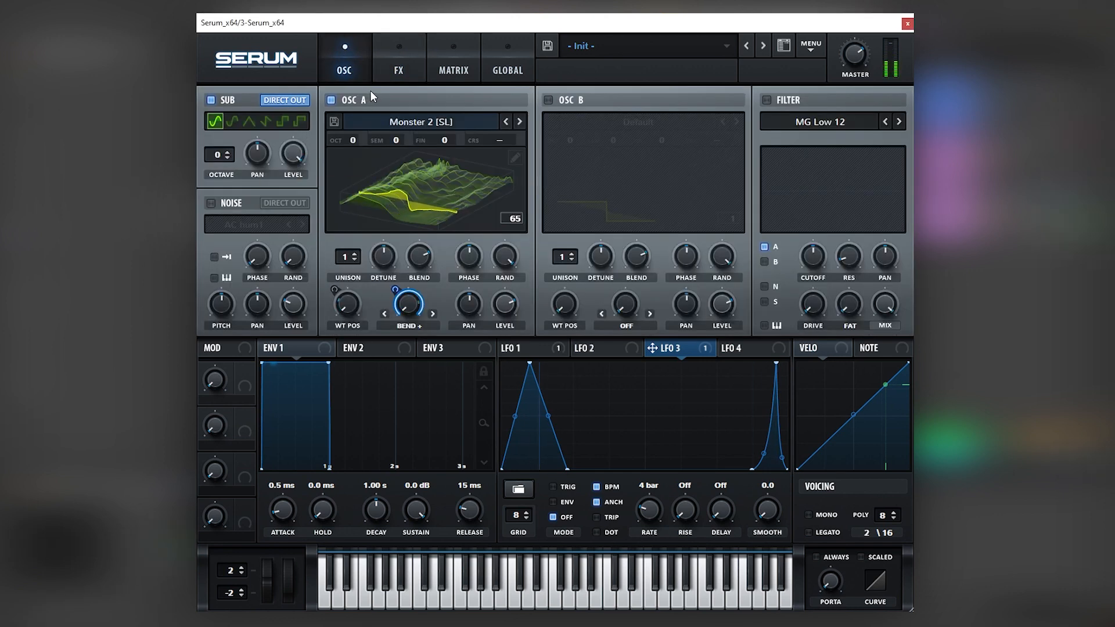
click(397, 57)
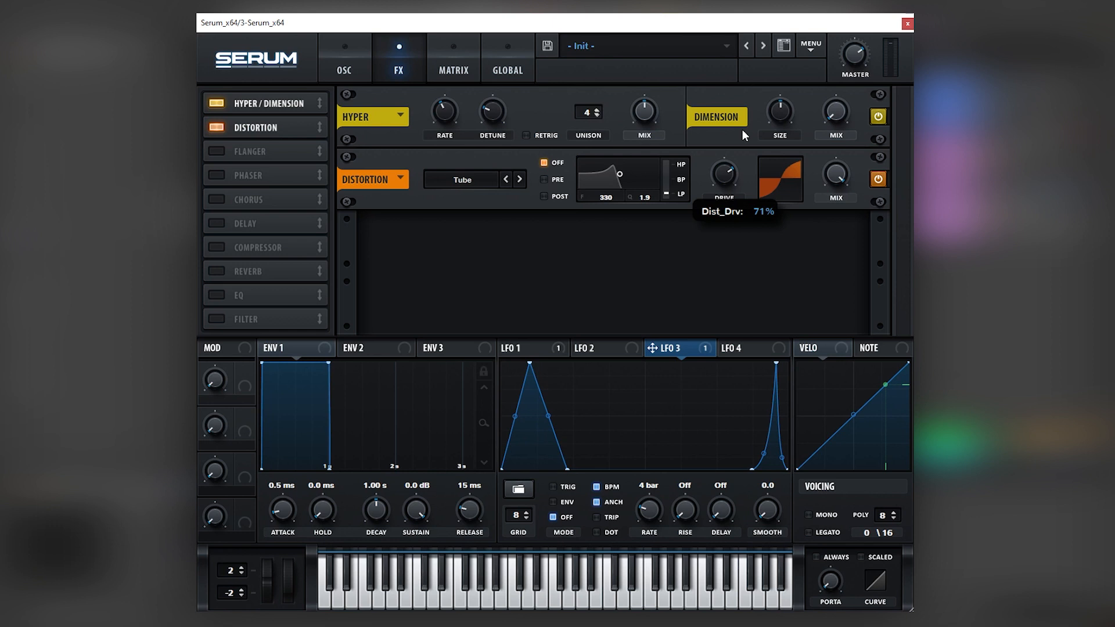
mouse_move(576, 194)
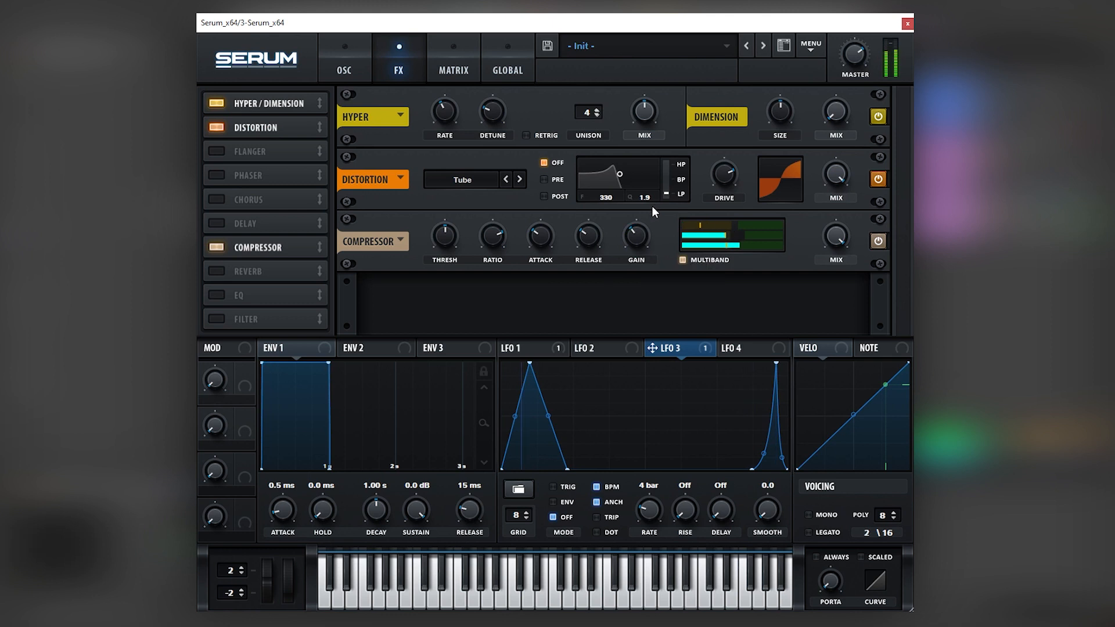
click(214, 170)
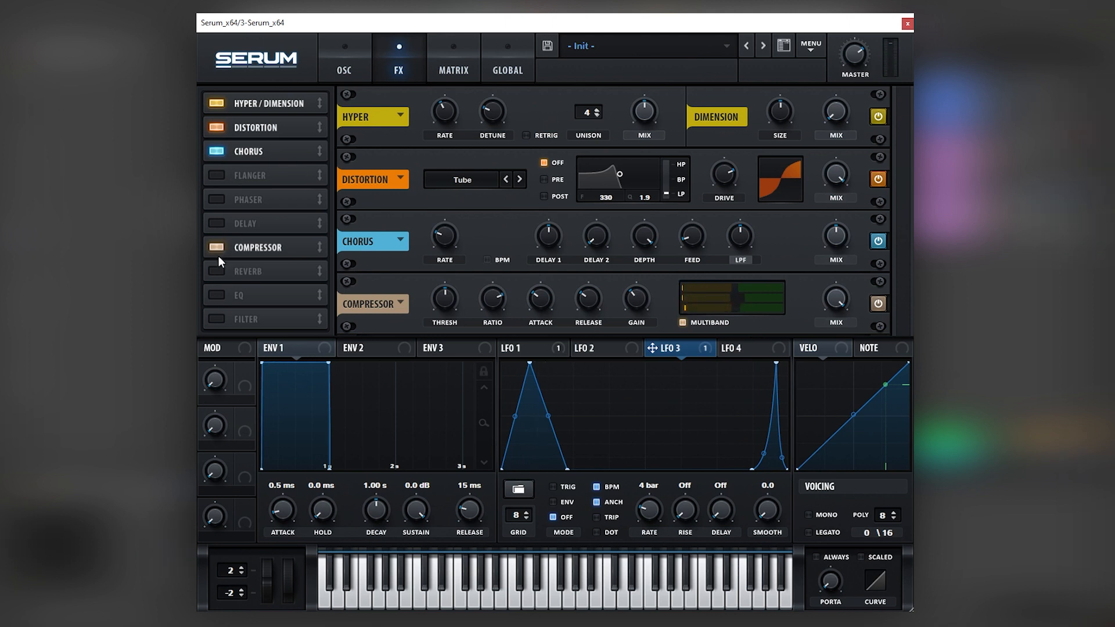
click(215, 270)
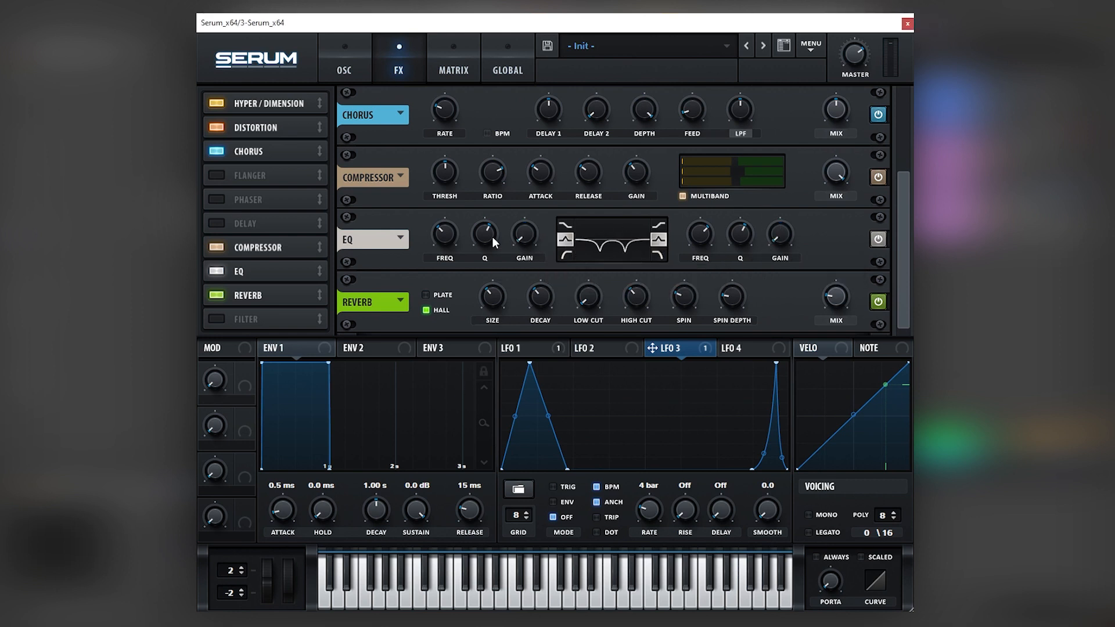
Adjust the EQ band width and route LFO 1 to sweep the EQ frequency.
drag(484, 234, 484, 214)
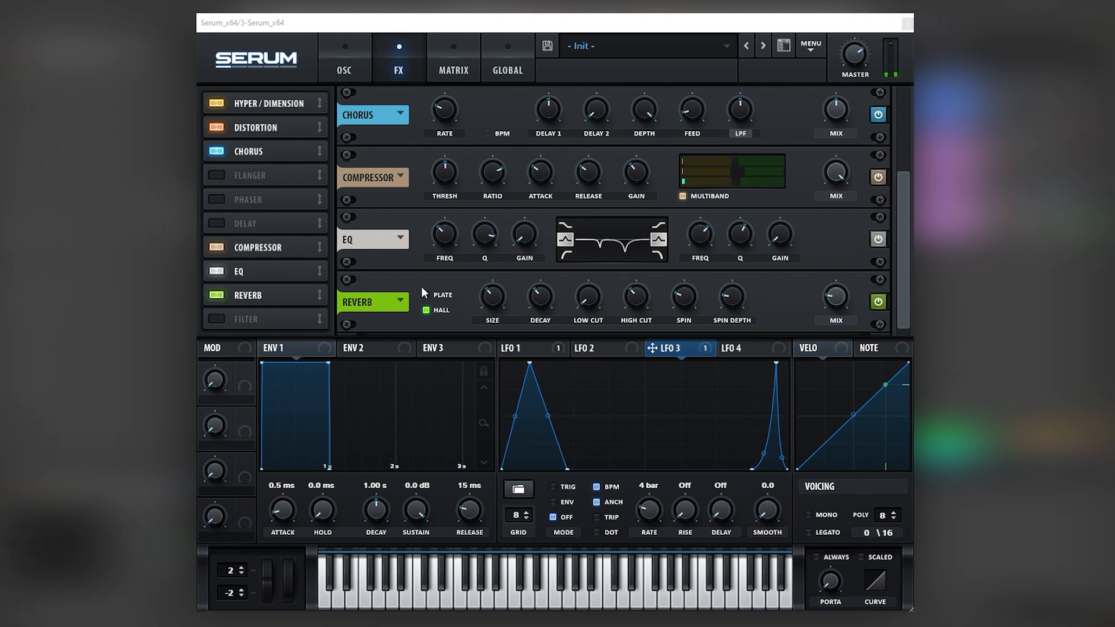
click(518, 347)
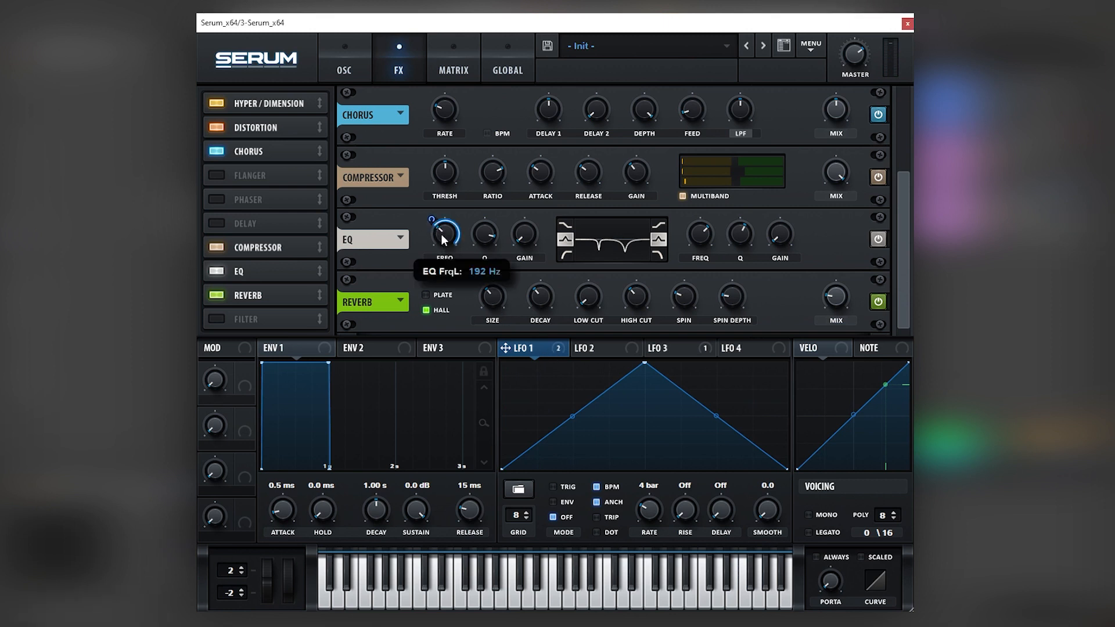
drag(443, 234, 442, 227)
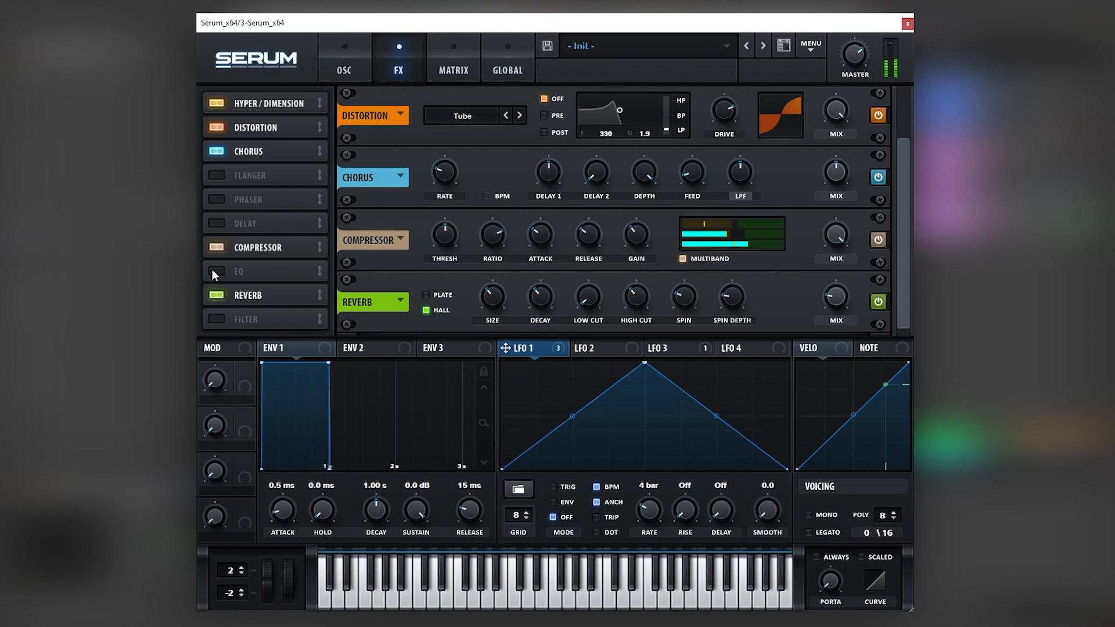
click(216, 271)
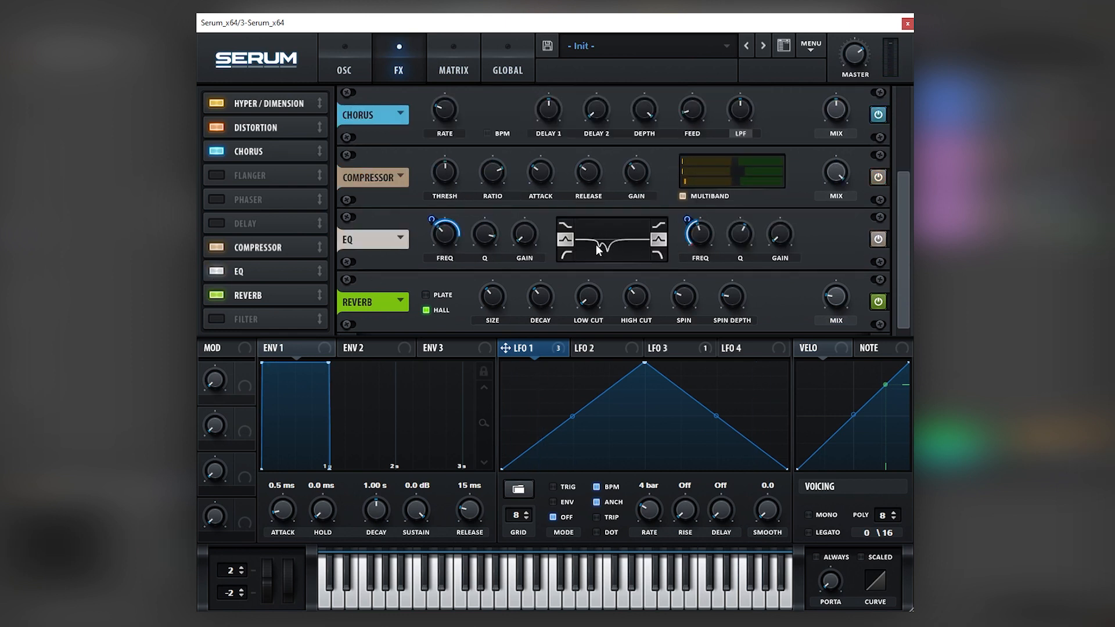
click(211, 318)
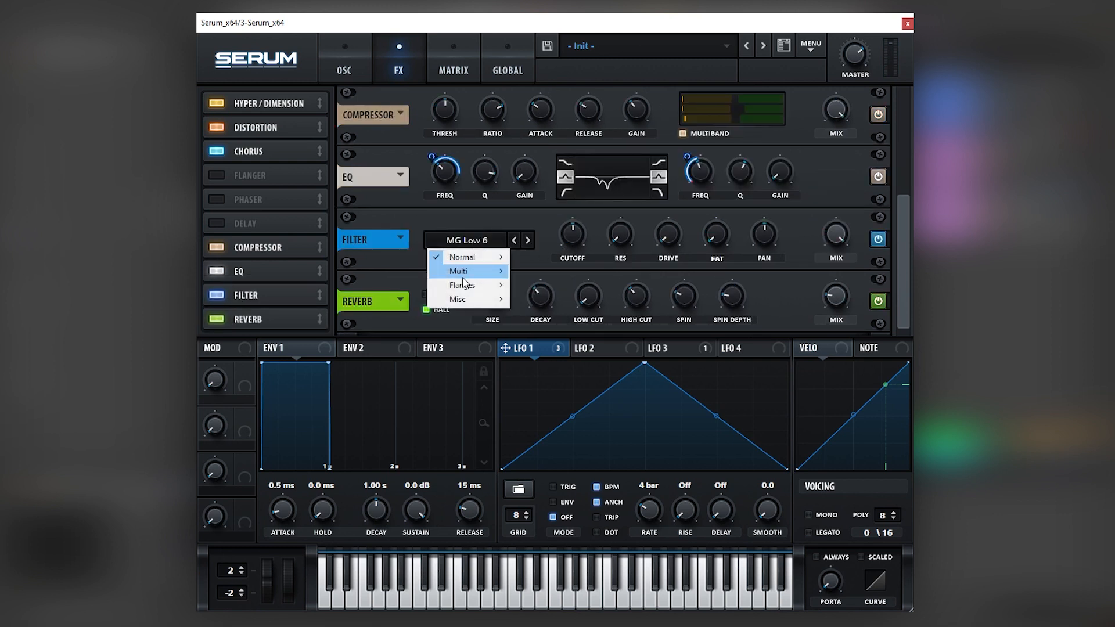
mouse_move(458, 271)
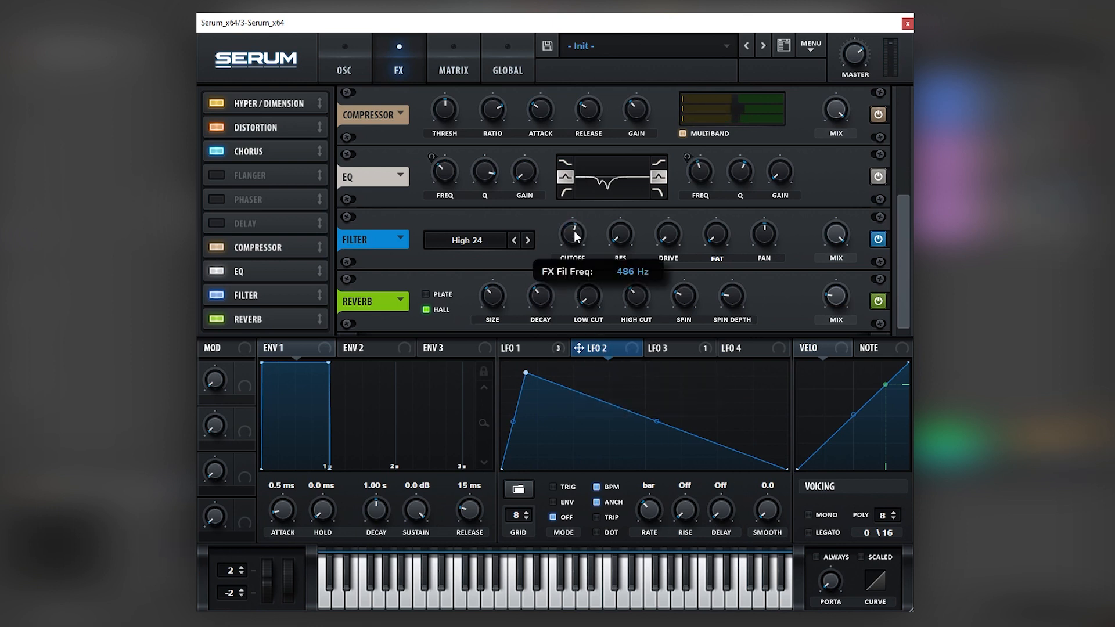
Set the High 24 FX filter cutoff to about 486 Hz.
drag(573, 233, 587, 227)
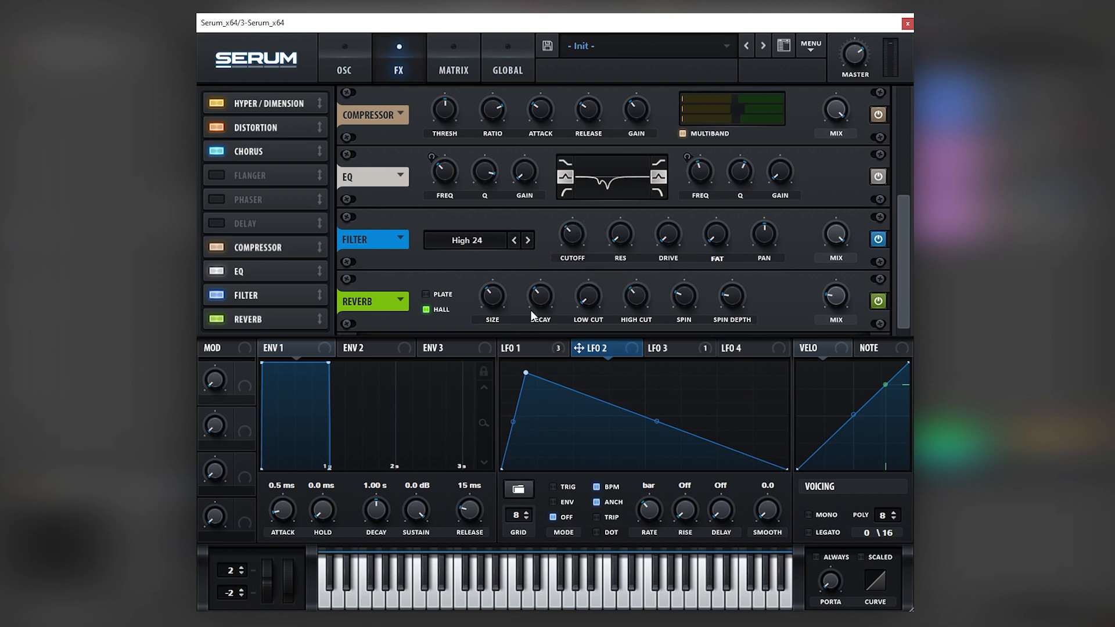
mouse_move(835, 78)
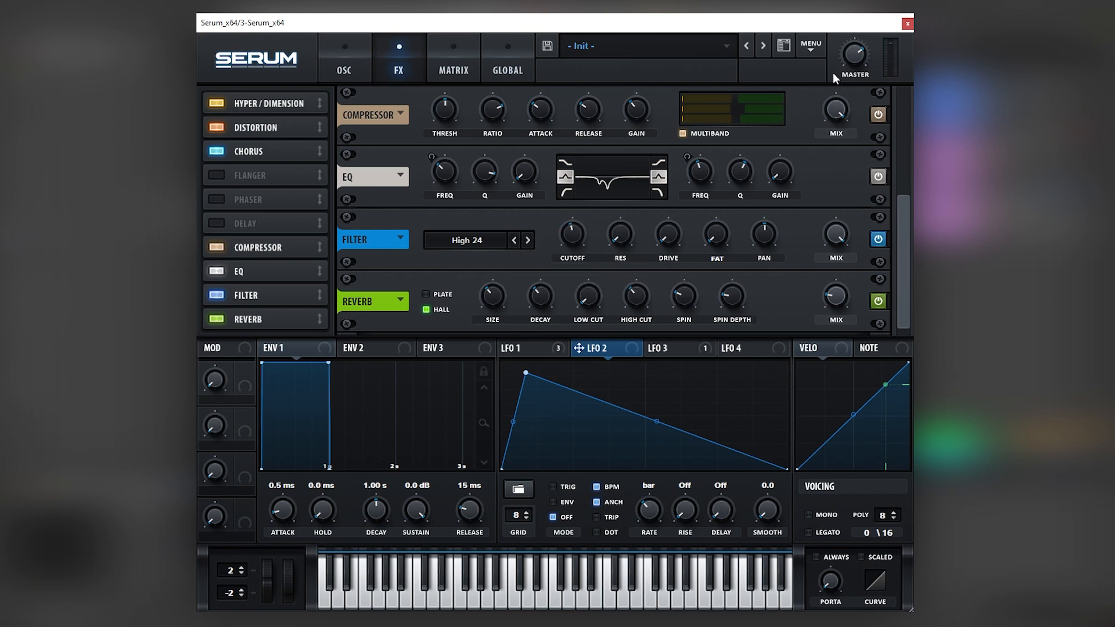
click(907, 24)
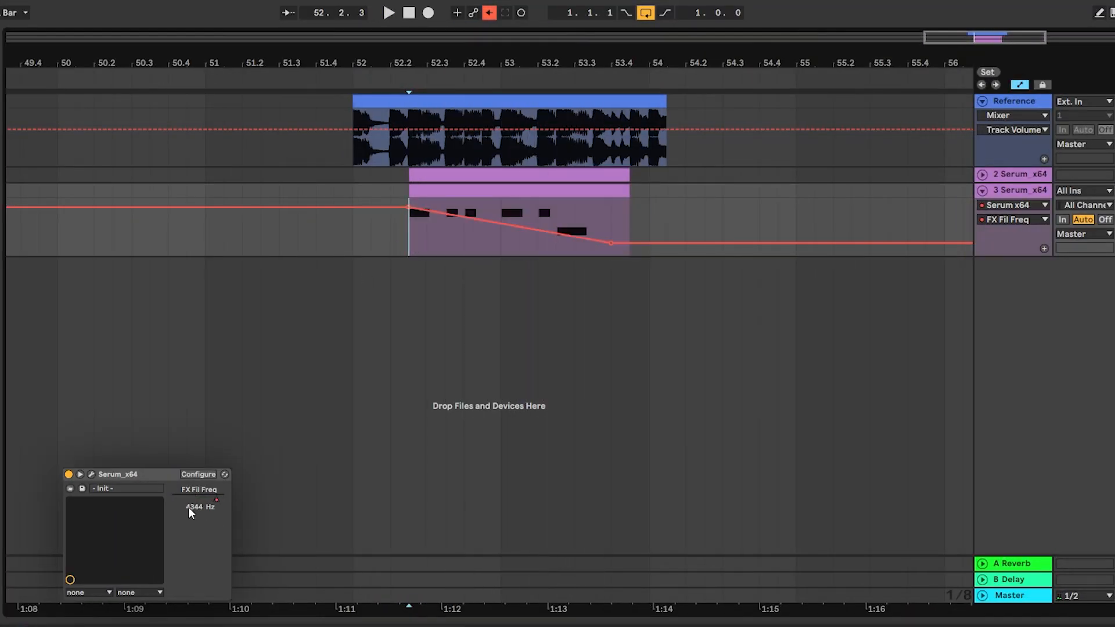
mouse_move(616, 214)
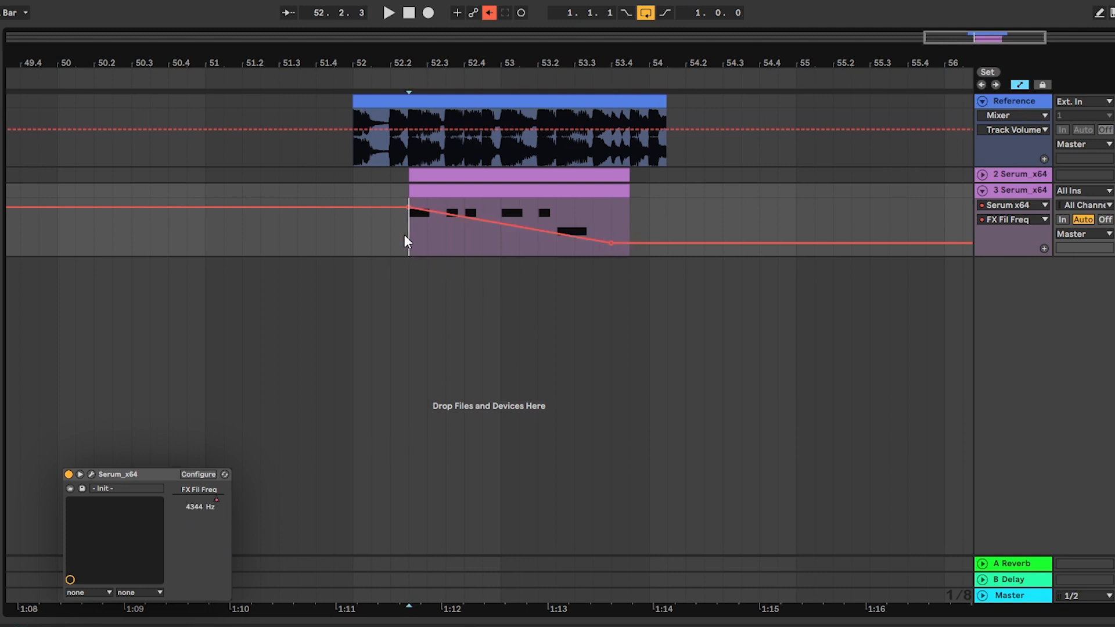
Show the Serum track's FX Fil Freq automation ramp in the Arrangement view.
click(387, 13)
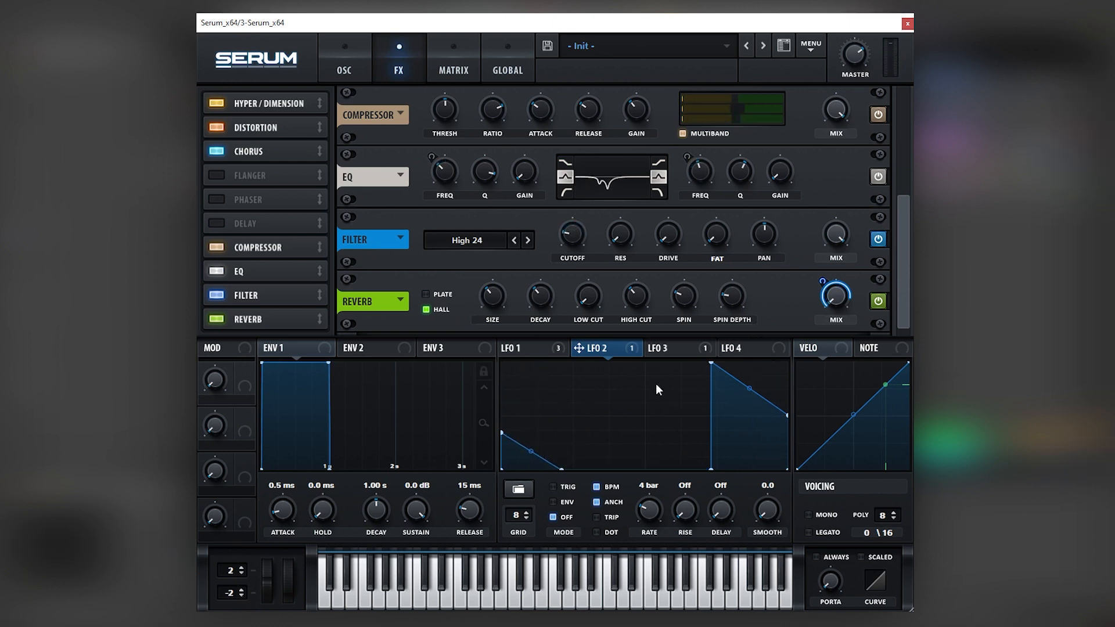
mouse_move(587, 391)
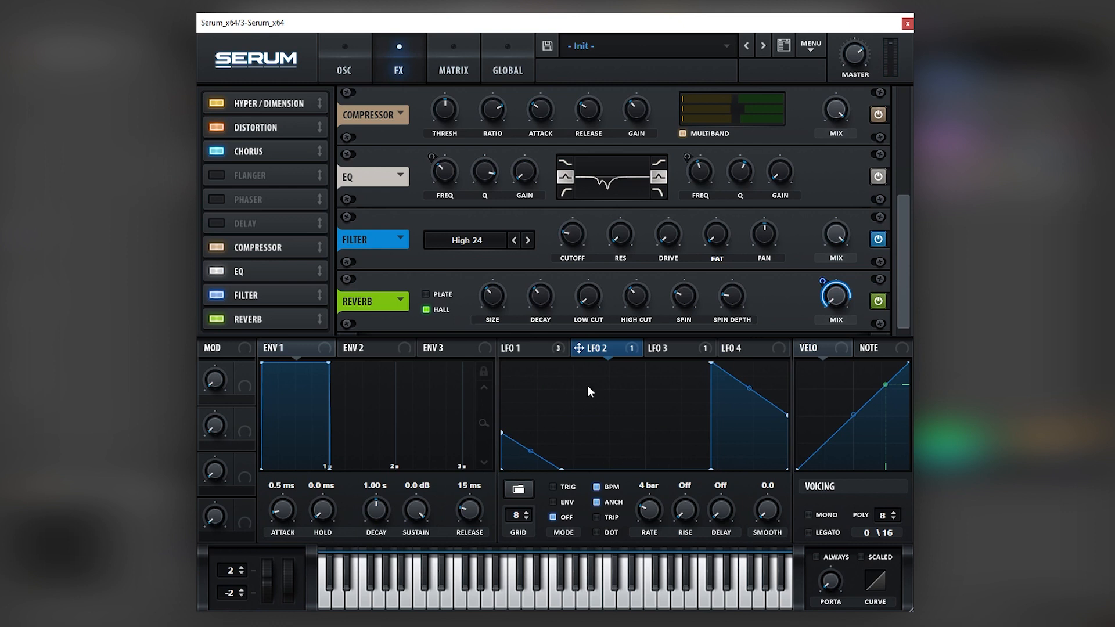
Inspect the LFO 1–3 shapes and the Monster 2 oscillator page, then return to Ableton.
click(528, 347)
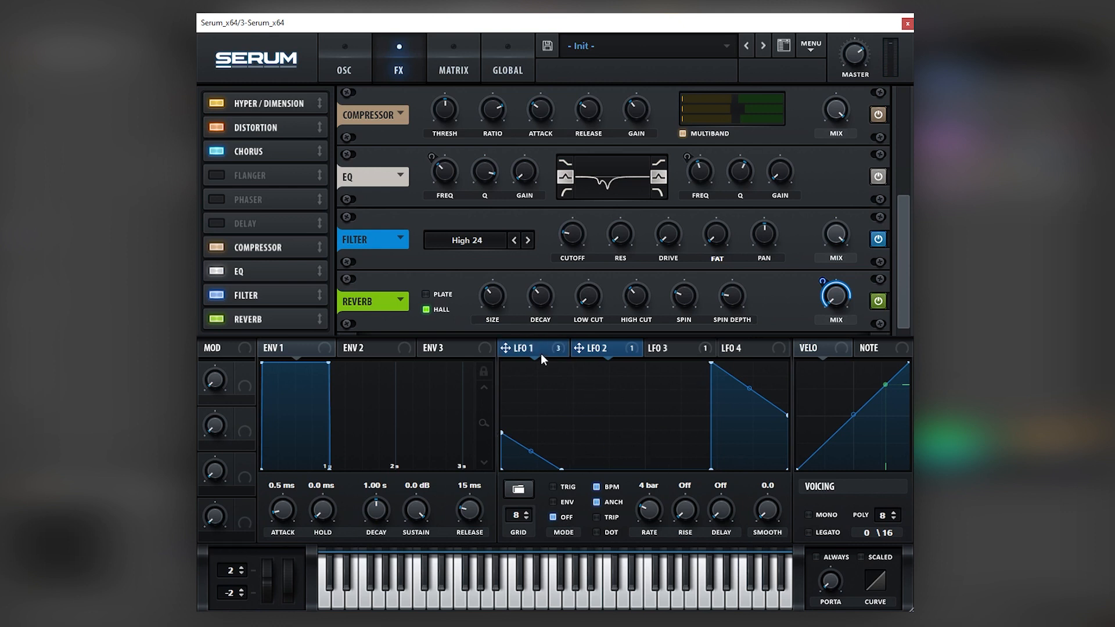
click(665, 347)
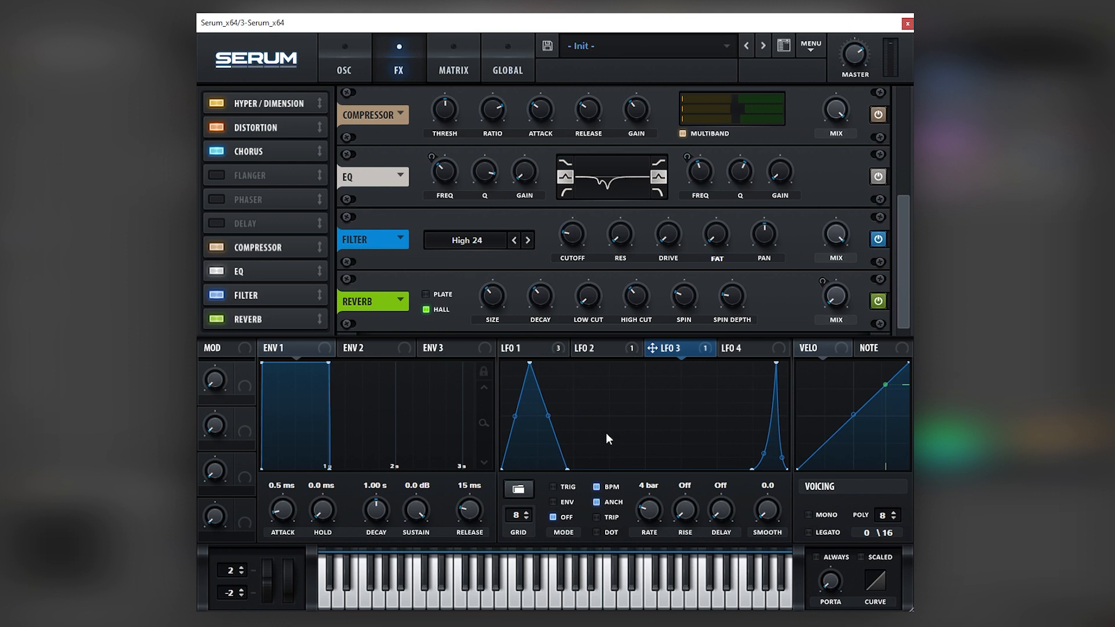
mouse_move(674, 286)
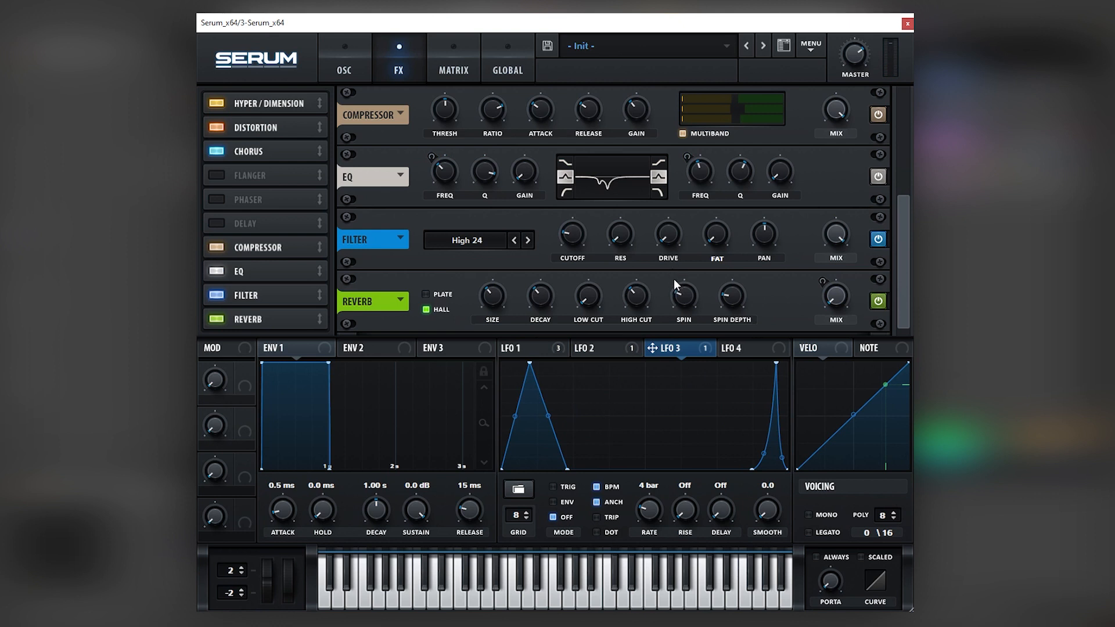
click(596, 347)
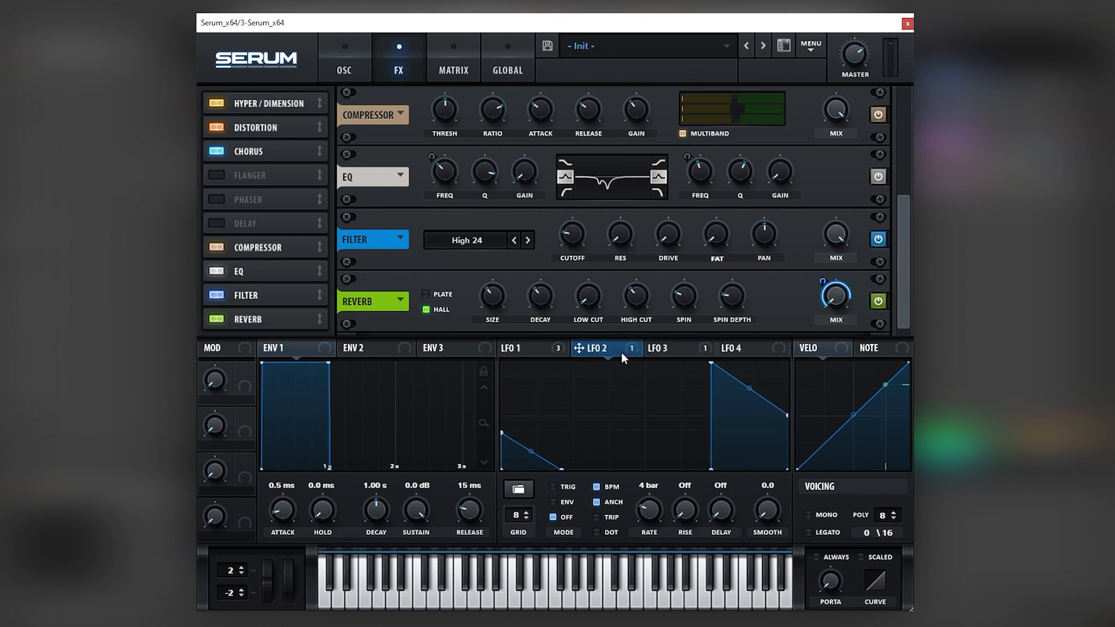
mouse_move(616, 369)
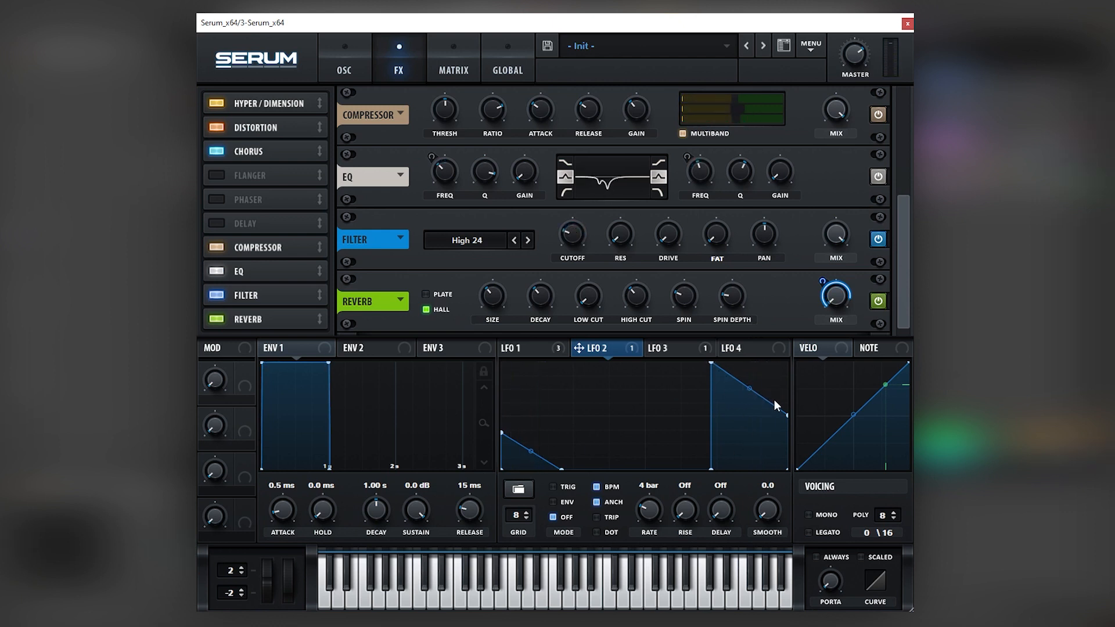
mouse_move(747, 390)
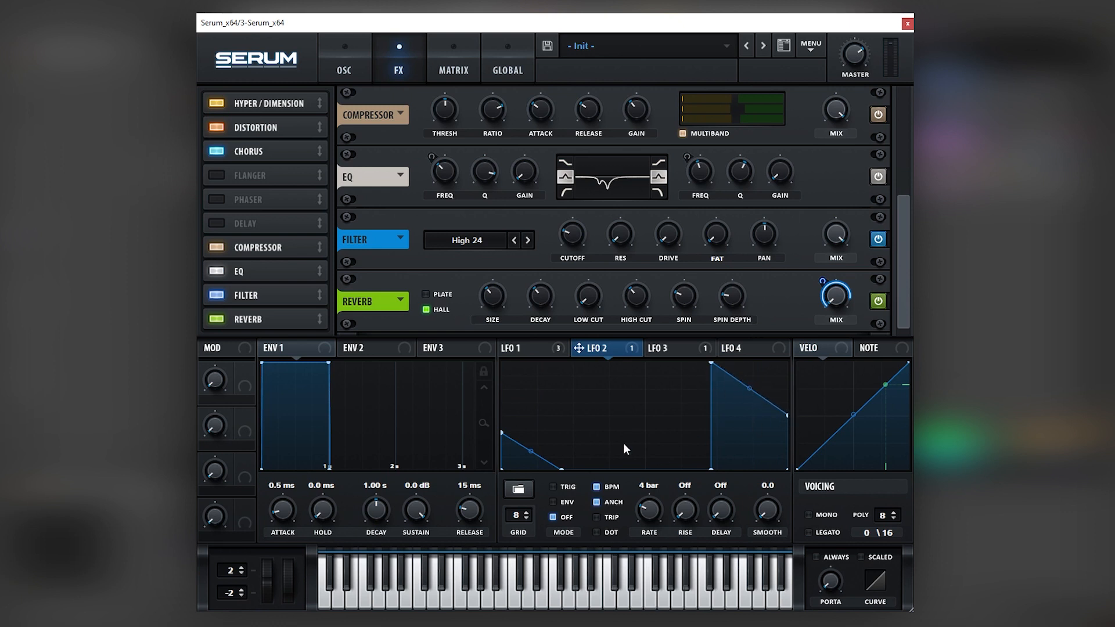
click(673, 347)
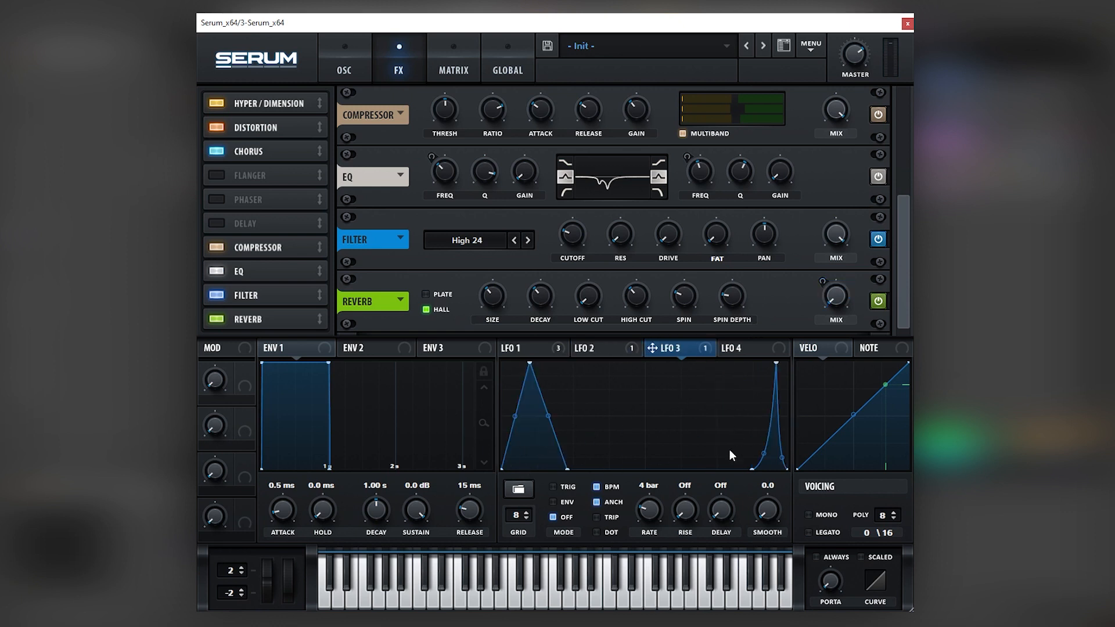
click(344, 58)
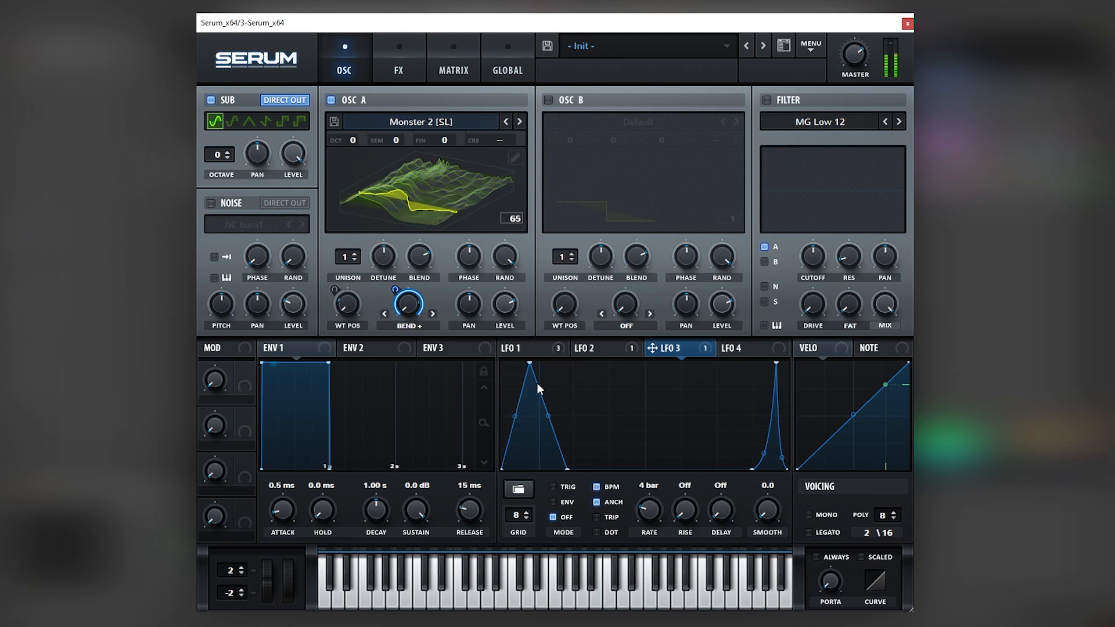
click(512, 347)
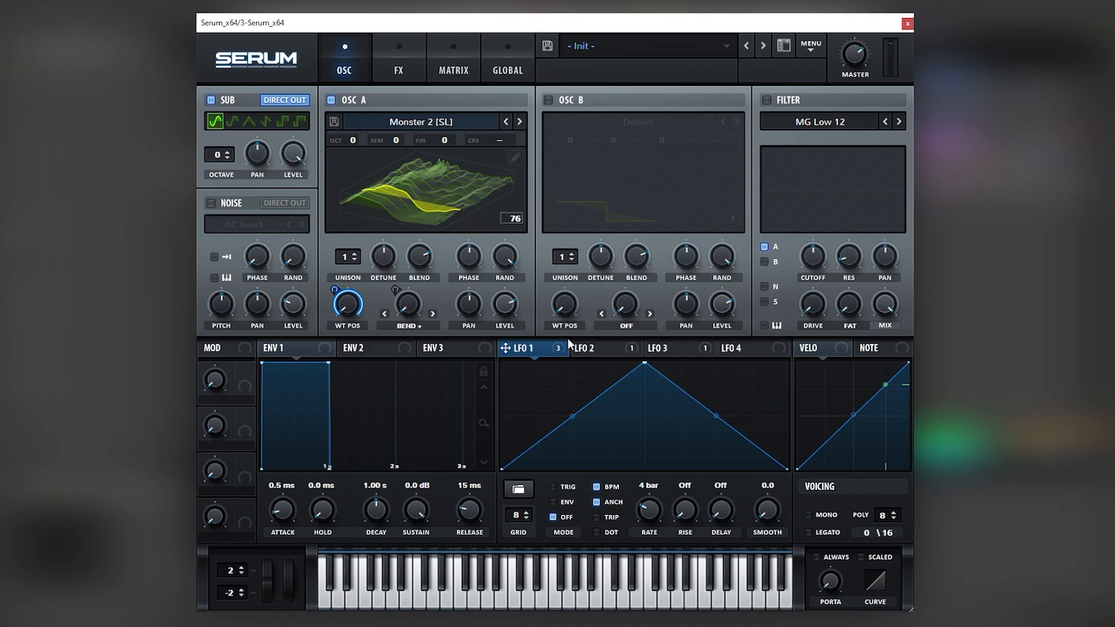
mouse_move(575, 365)
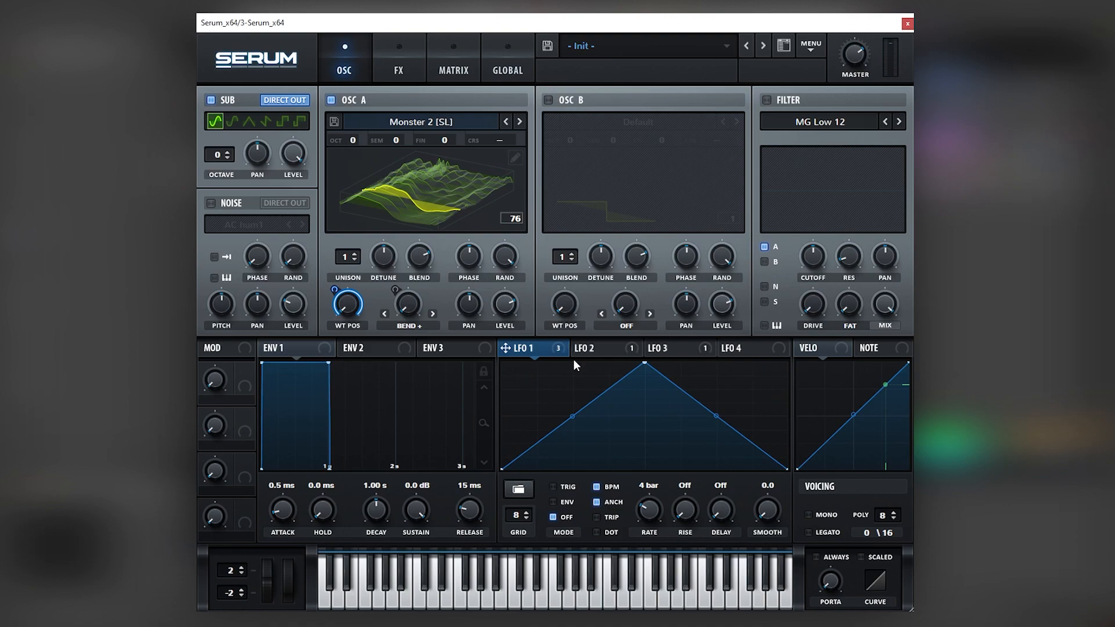
click(907, 23)
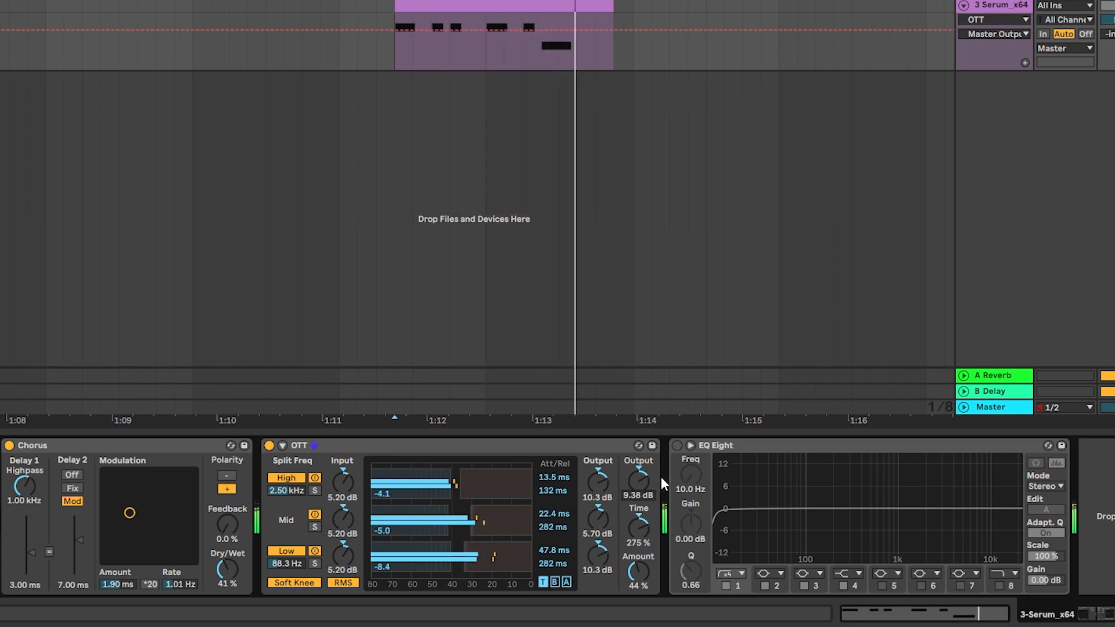
Shift an EQ Eight band to about 899 Hz and play the section back.
click(718, 445)
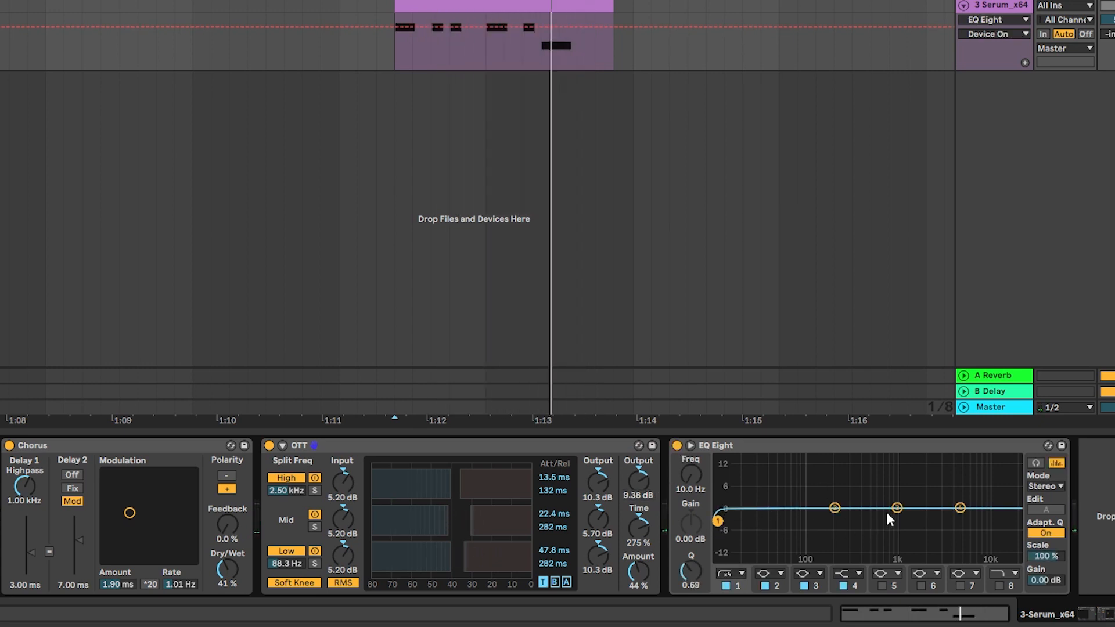
drag(894, 508, 848, 472)
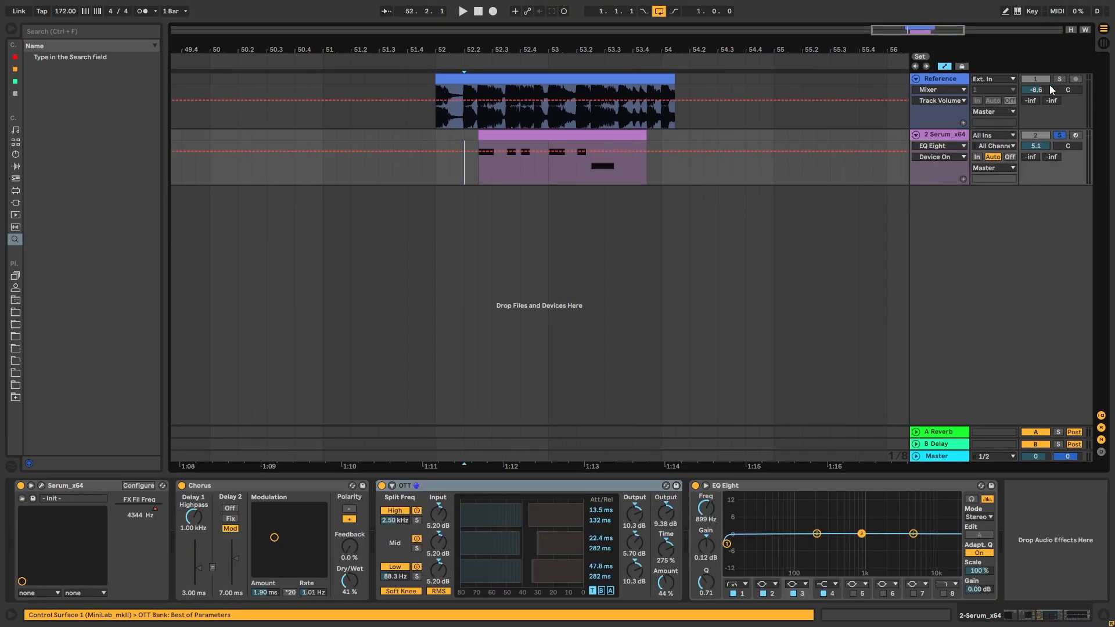
click(461, 10)
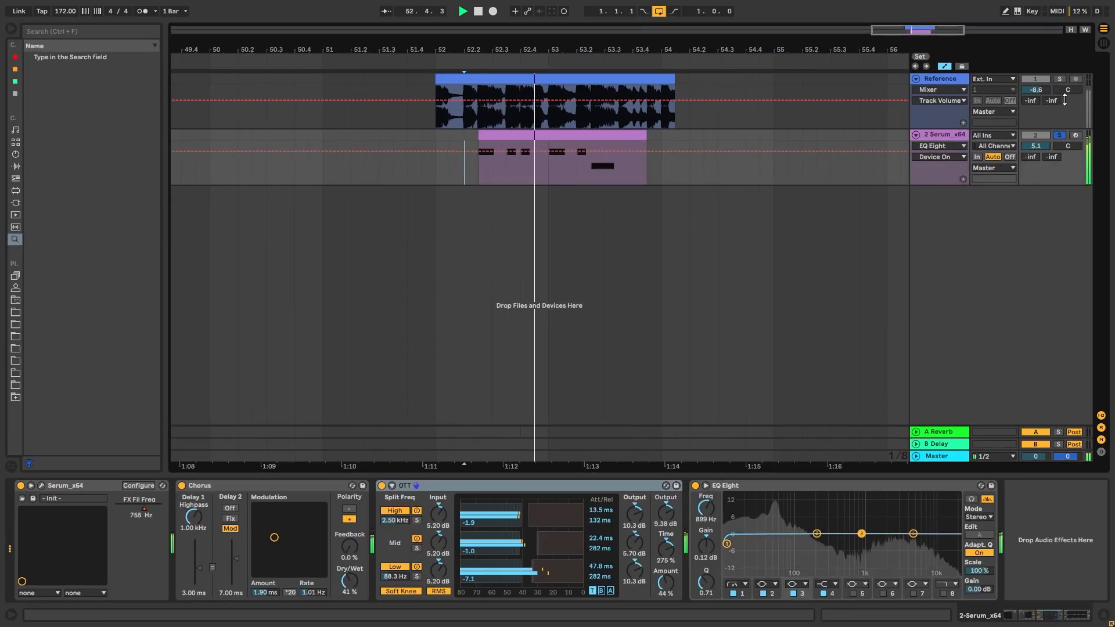